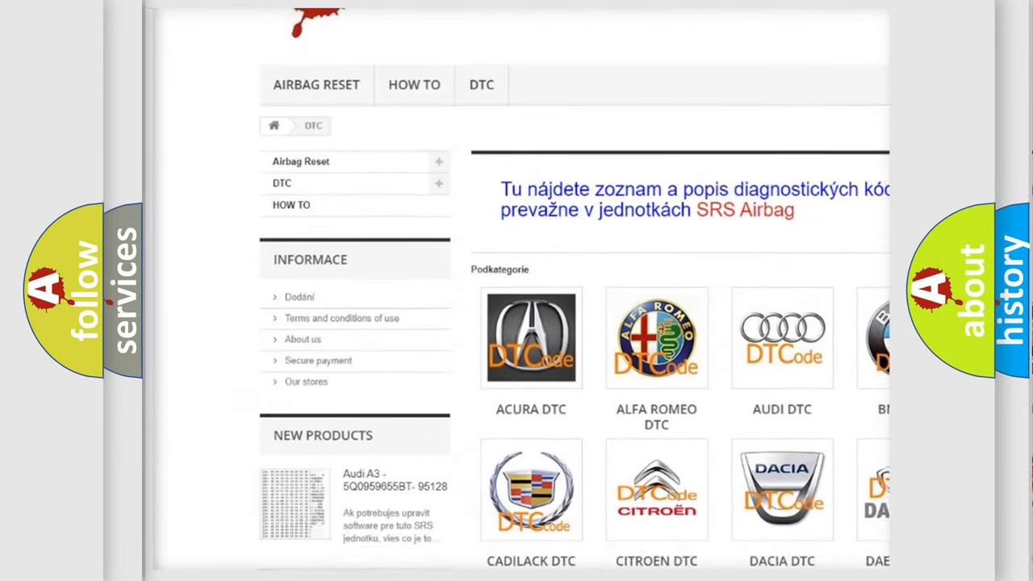
pyautogui.scroll(-3)
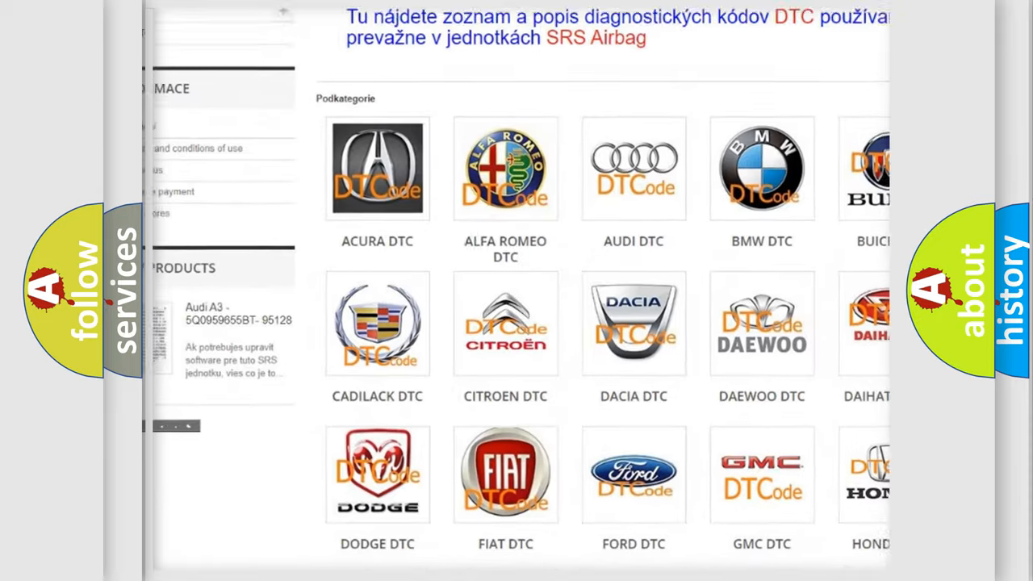
pyautogui.scroll(-3)
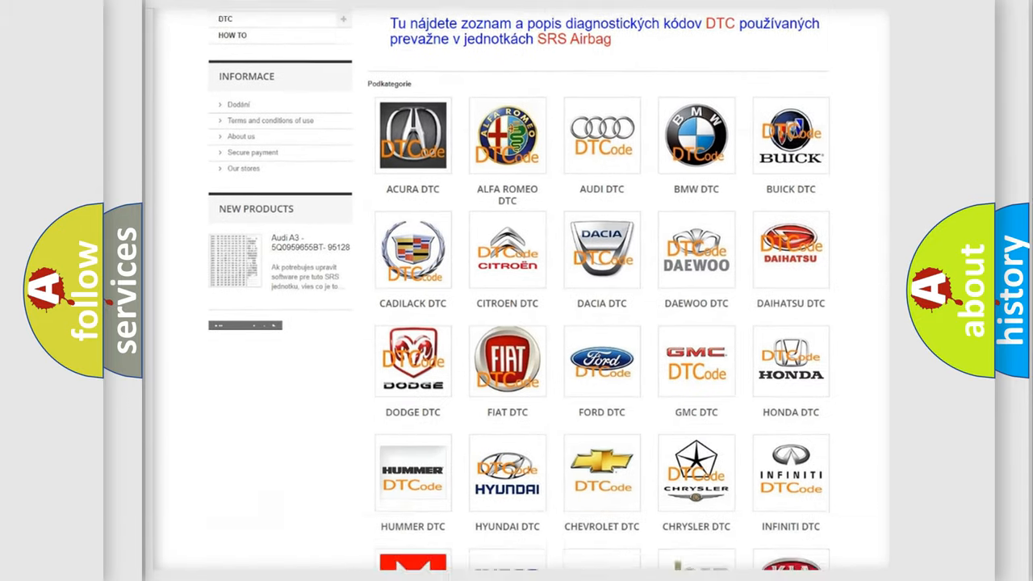
pyautogui.scroll(-3)
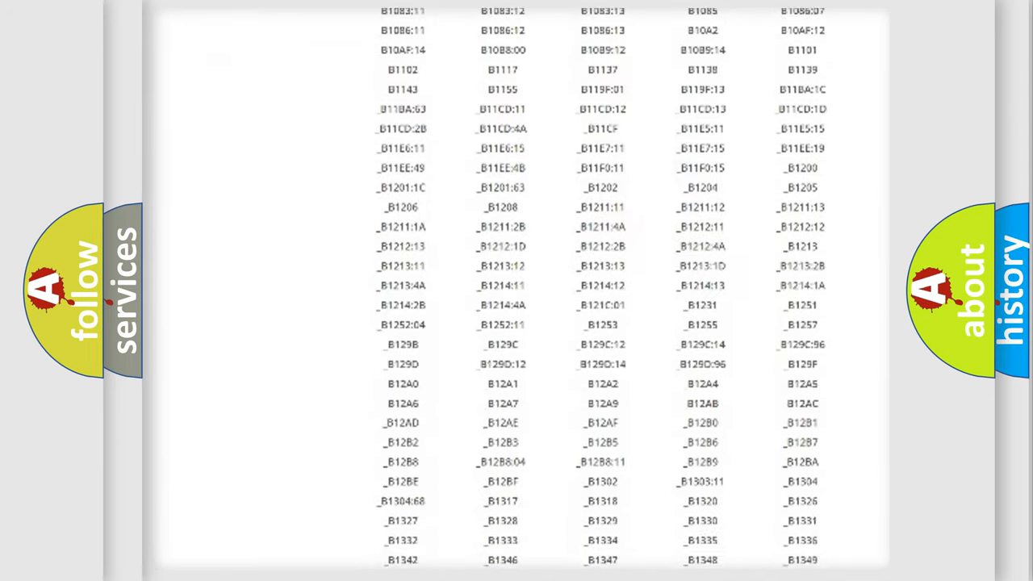
pyautogui.scroll(-3)
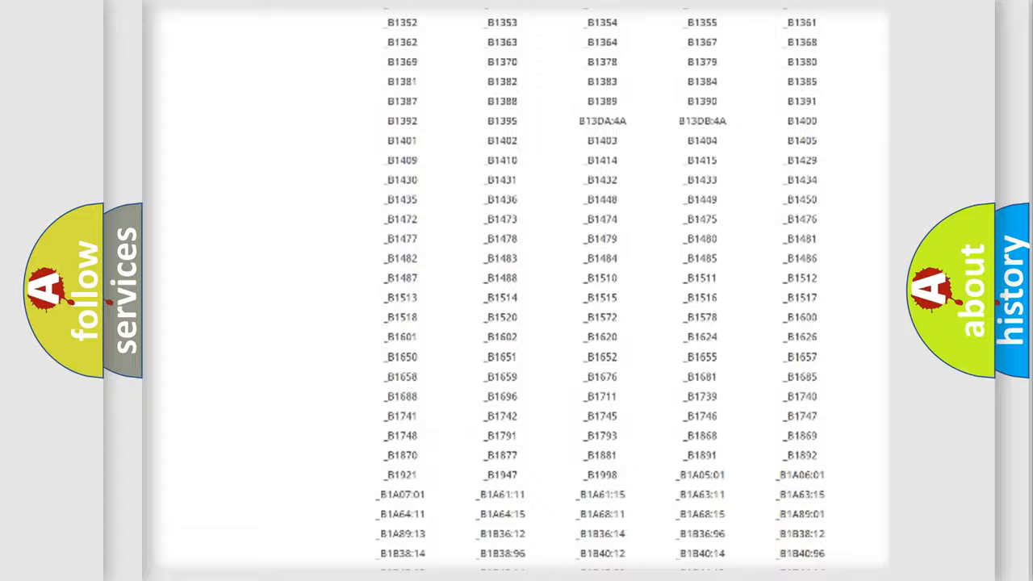